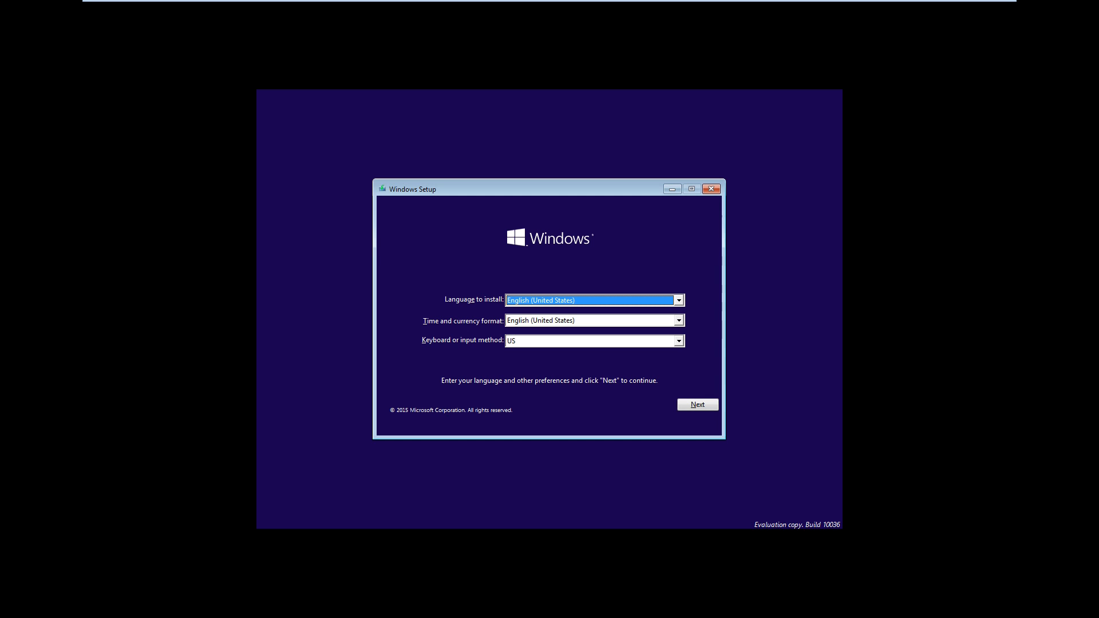
# Keep English (United States) language, format and US keyboard and proceed to the license terms
pyautogui.click(697, 404)
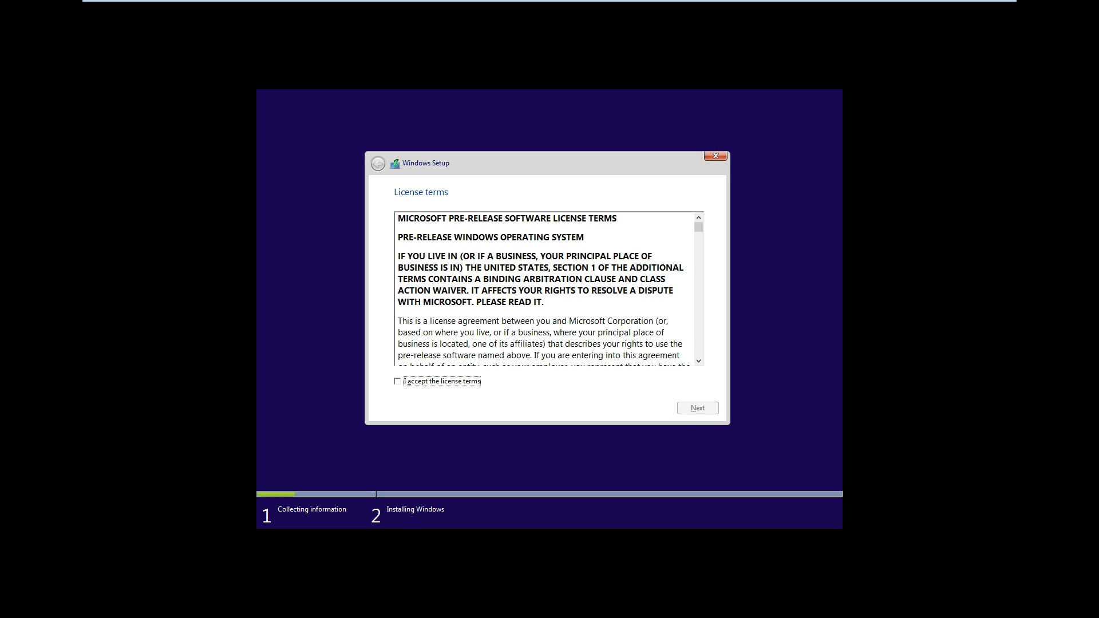
# Accept the pre-release license terms and continue to the install location choice
pyautogui.click(397, 381)
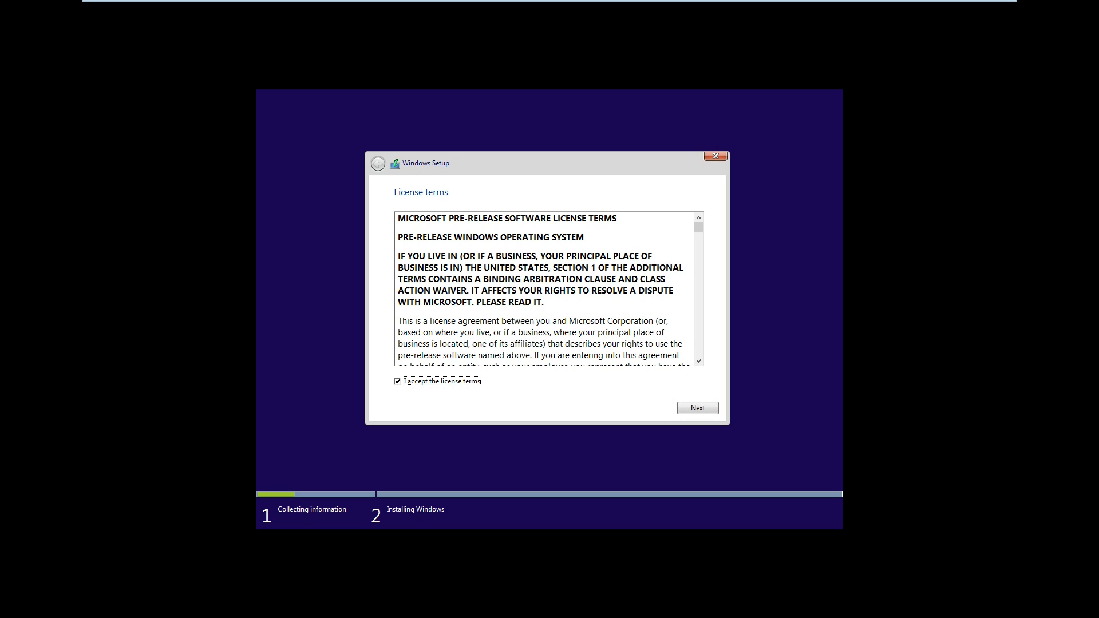
pyautogui.click(696, 407)
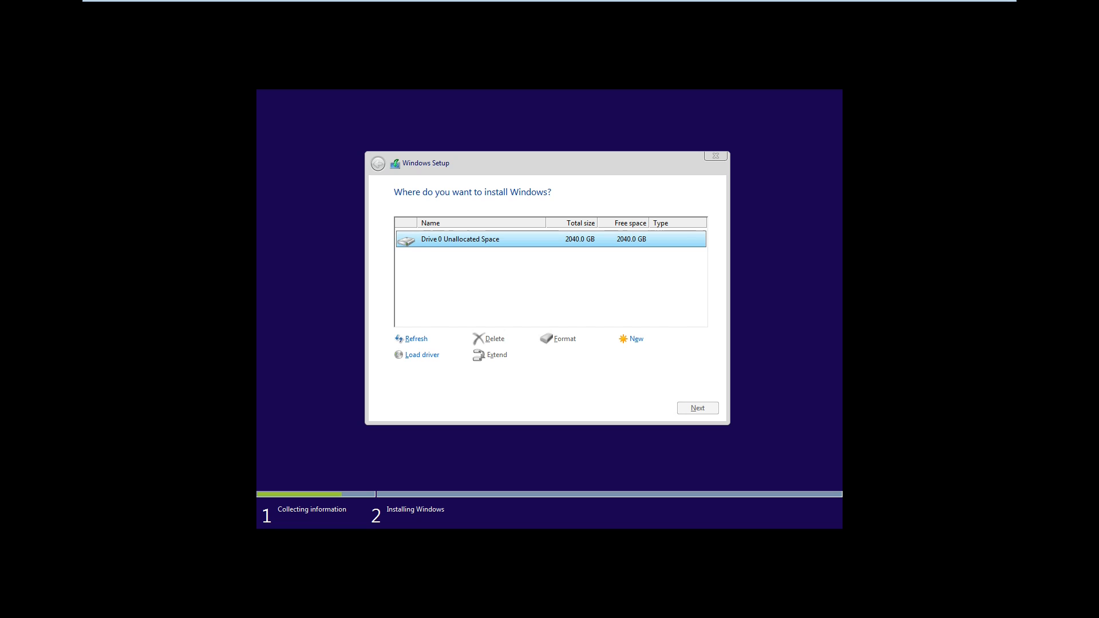
# Install Windows onto Drive 0's 2040 GB unallocated space and wait for express settings
pyautogui.click(697, 407)
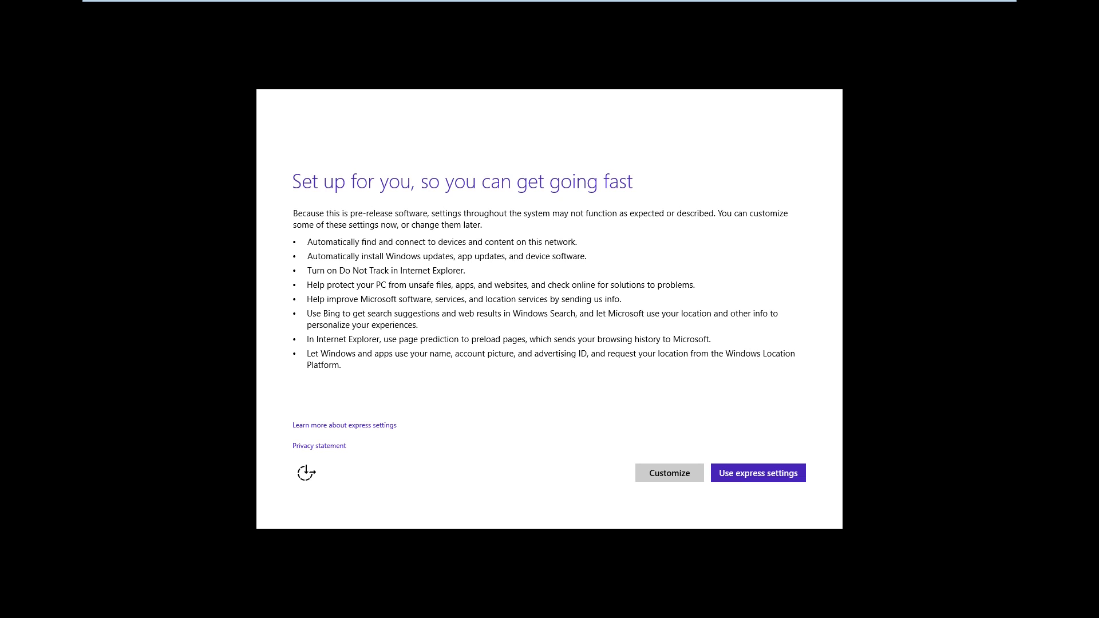
pyautogui.moveTo(671, 467)
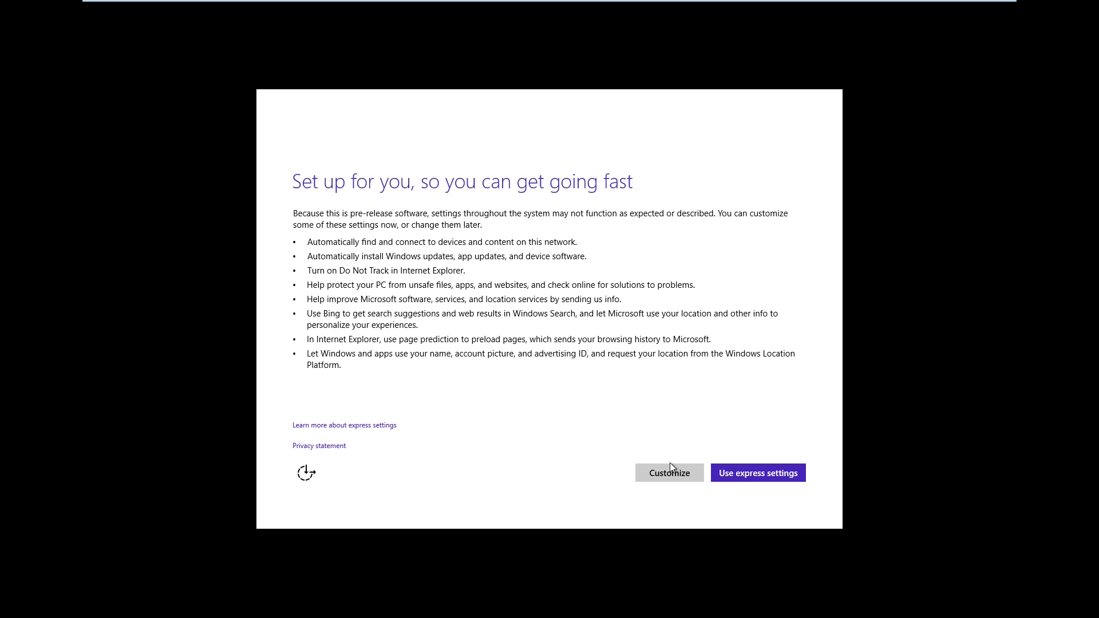
# Choose Customize over express settings and keep the default update, protection and privacy settings
pyautogui.click(668, 473)
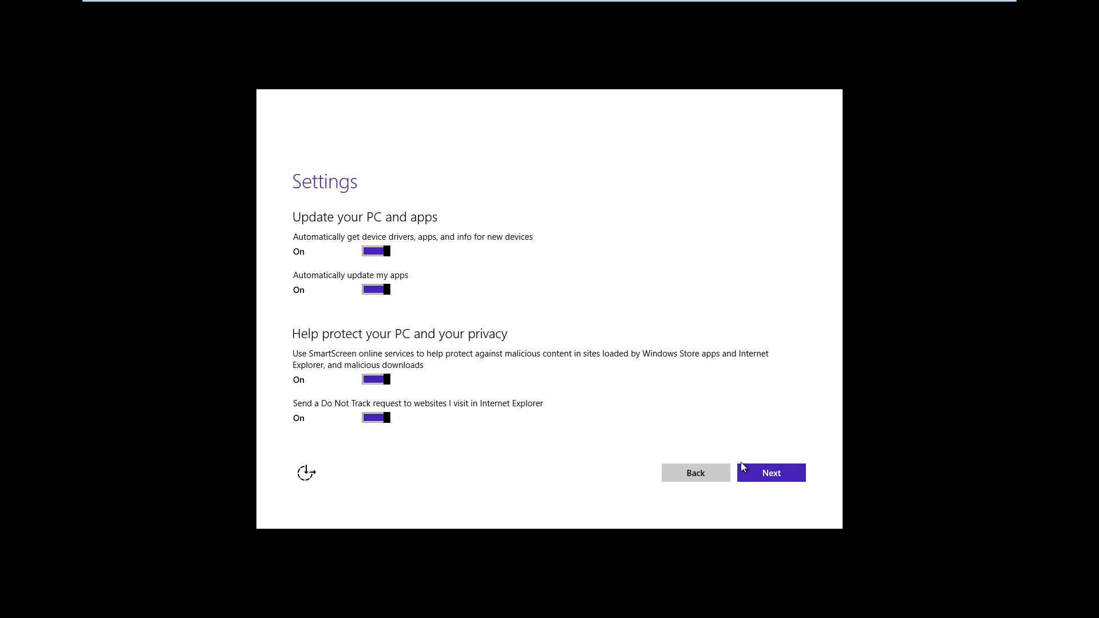
pyautogui.click(770, 473)
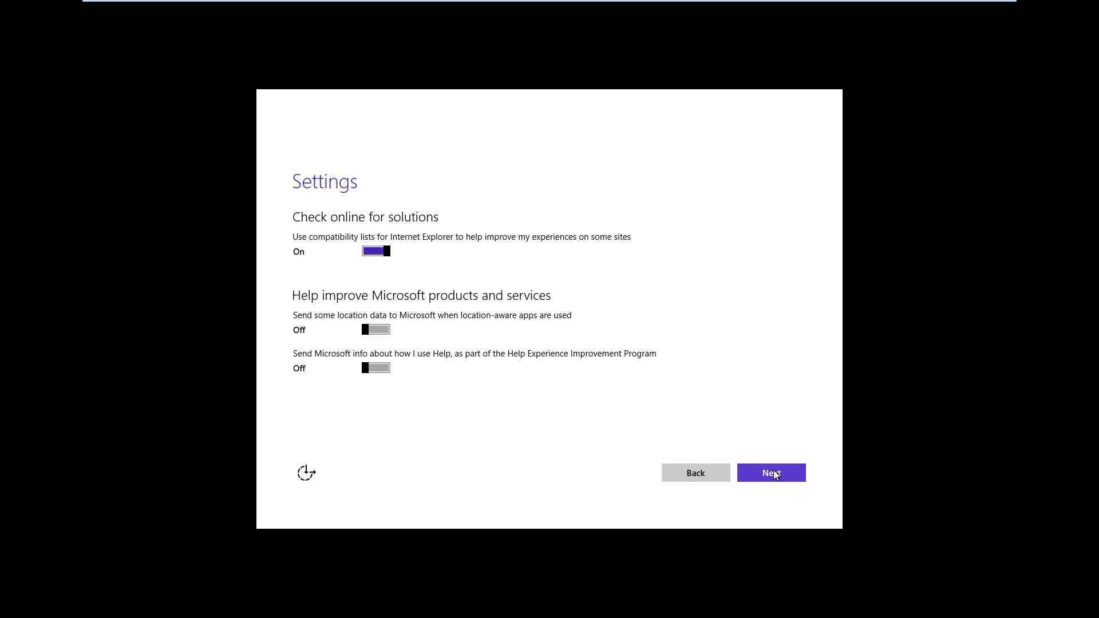
pyautogui.click(770, 473)
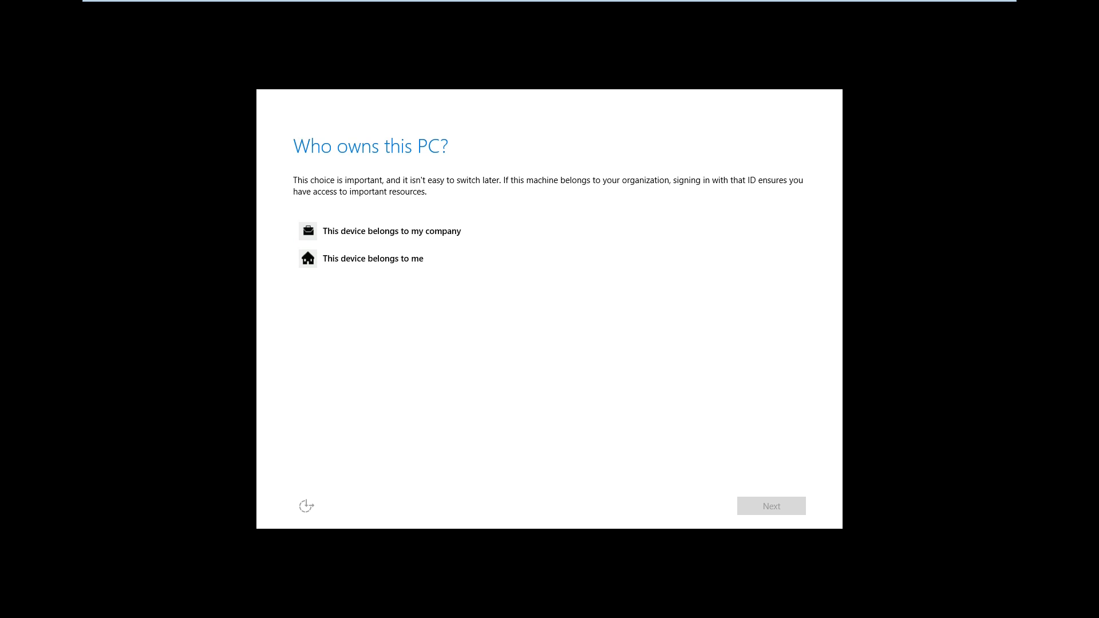
pyautogui.moveTo(538, 405)
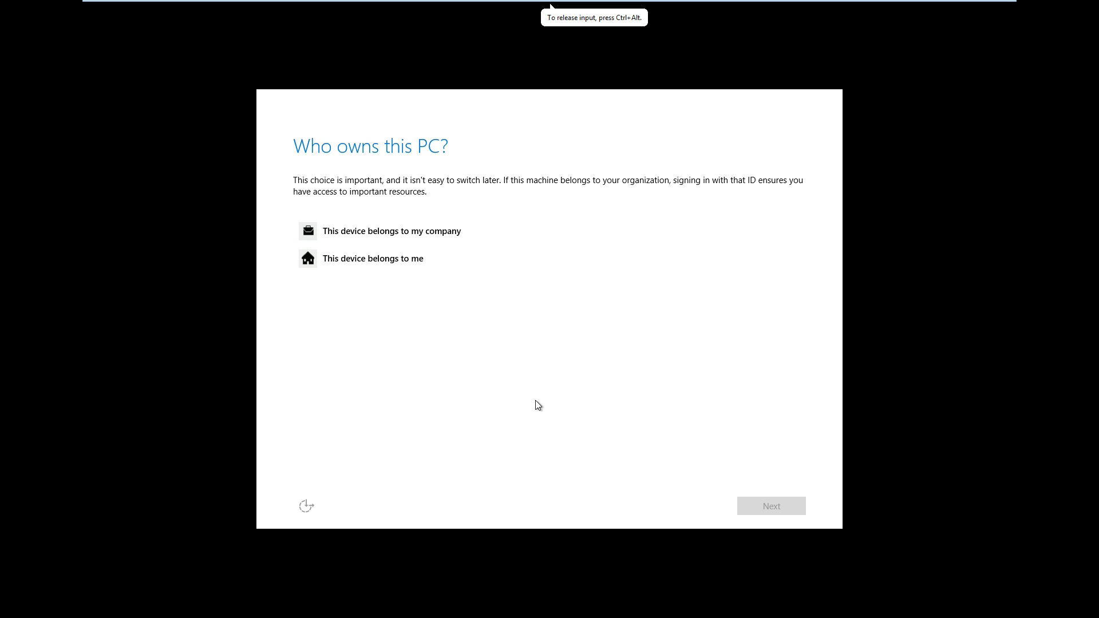
pyautogui.moveTo(354, 334)
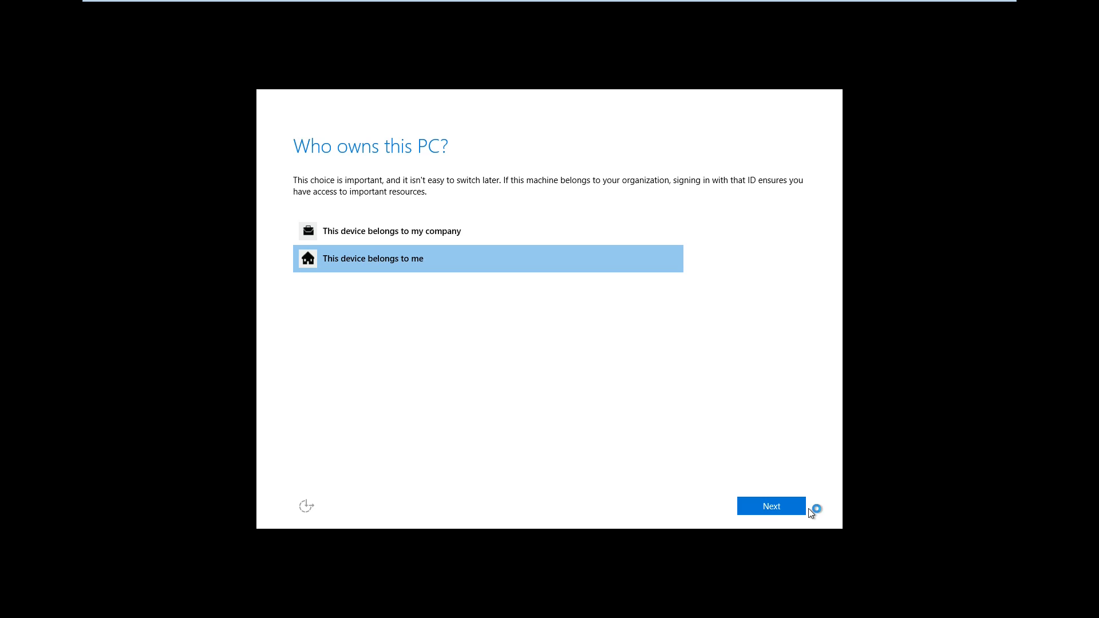
# Declare that this device belongs to me and continue to Microsoft account sign-in
pyautogui.click(770, 506)
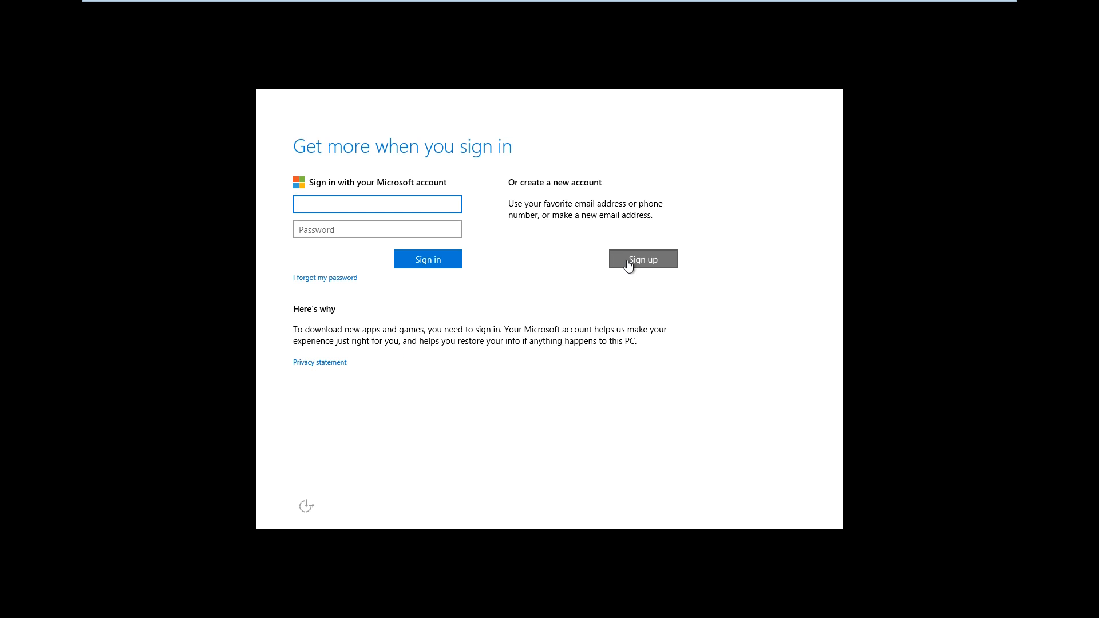
# Skip the Microsoft account via 'Connect my account later' to reach local account creation
pyautogui.click(641, 258)
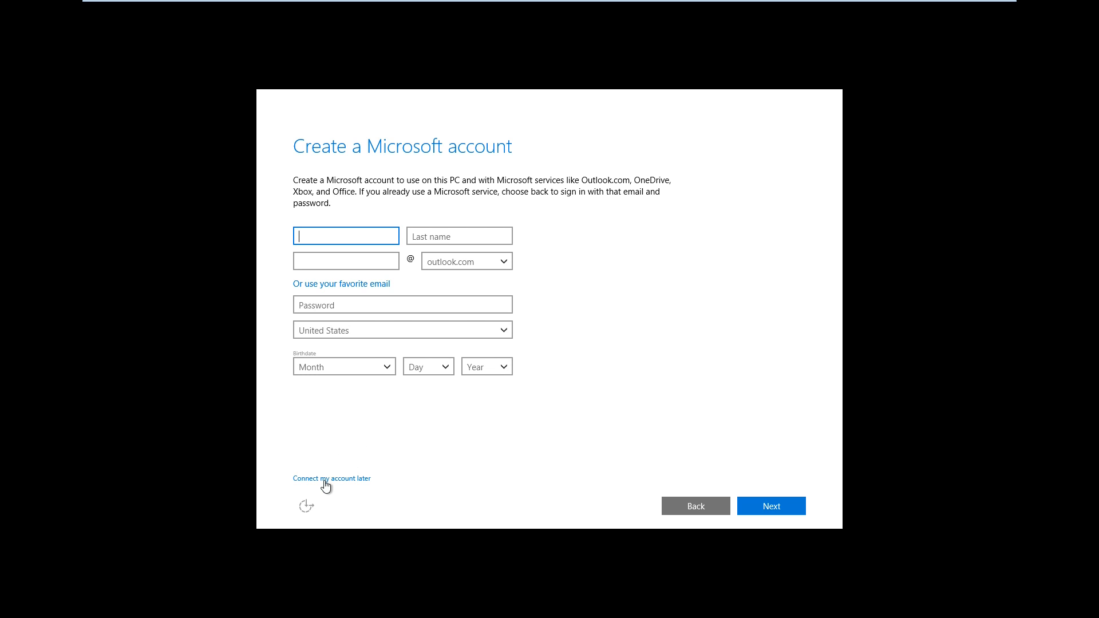
pyautogui.click(330, 478)
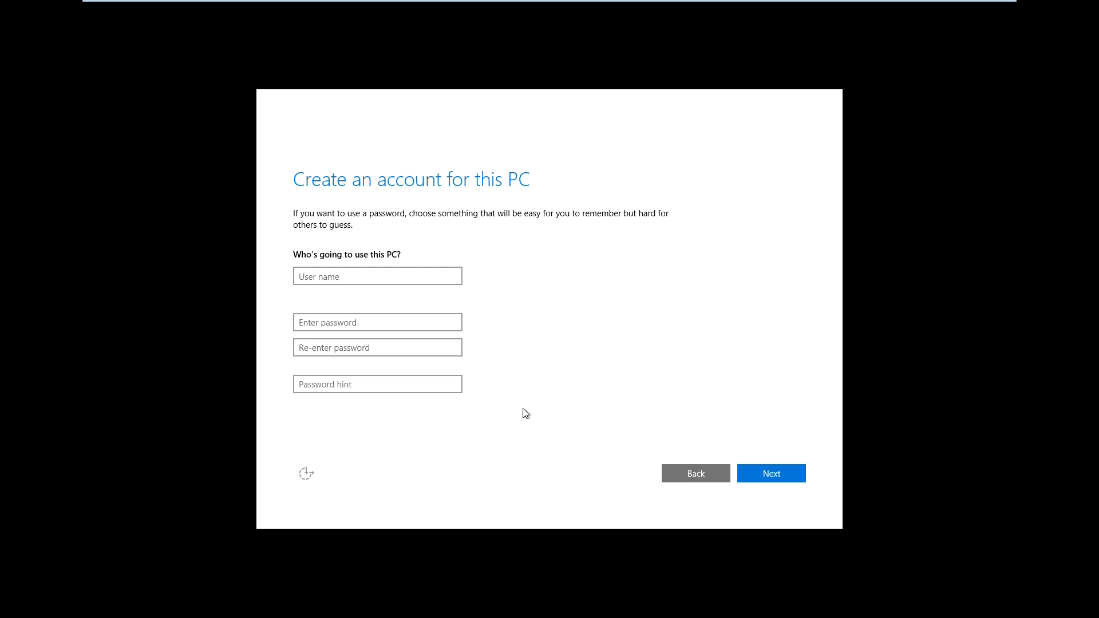
# Create the local account with user name 'Brand' and finish setup to the desktop
pyautogui.click(377, 276)
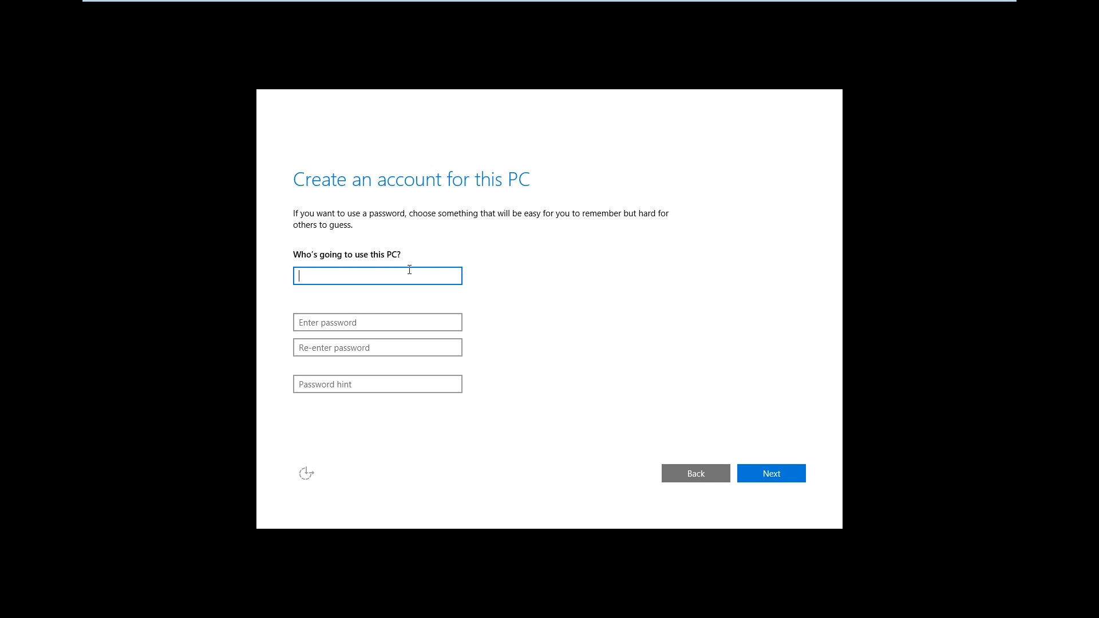
pyautogui.write('Br')
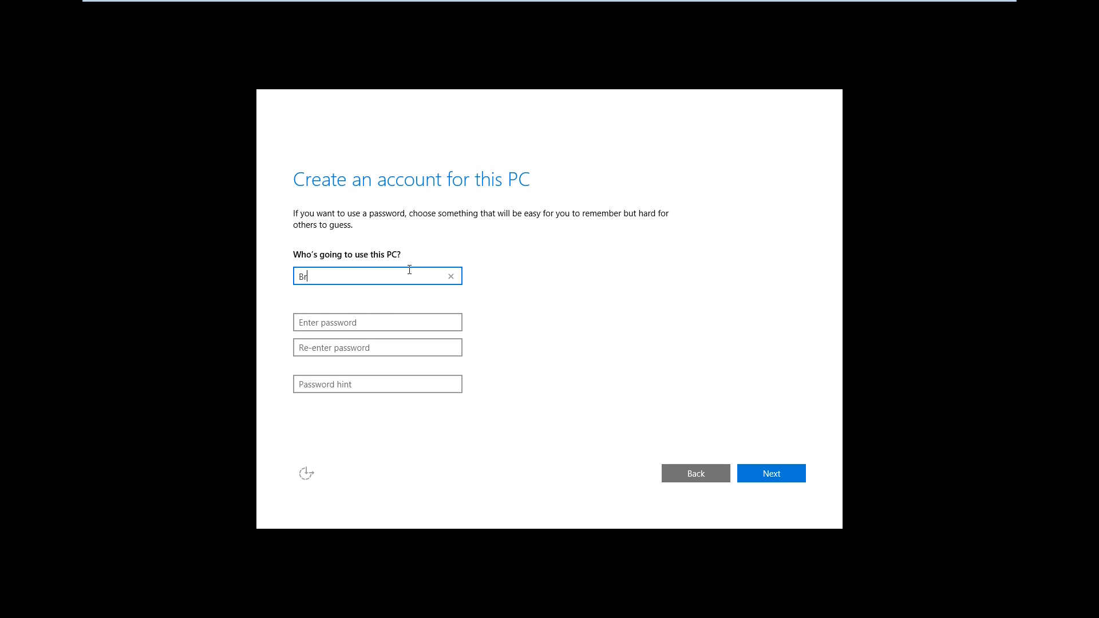
pyautogui.write('and')
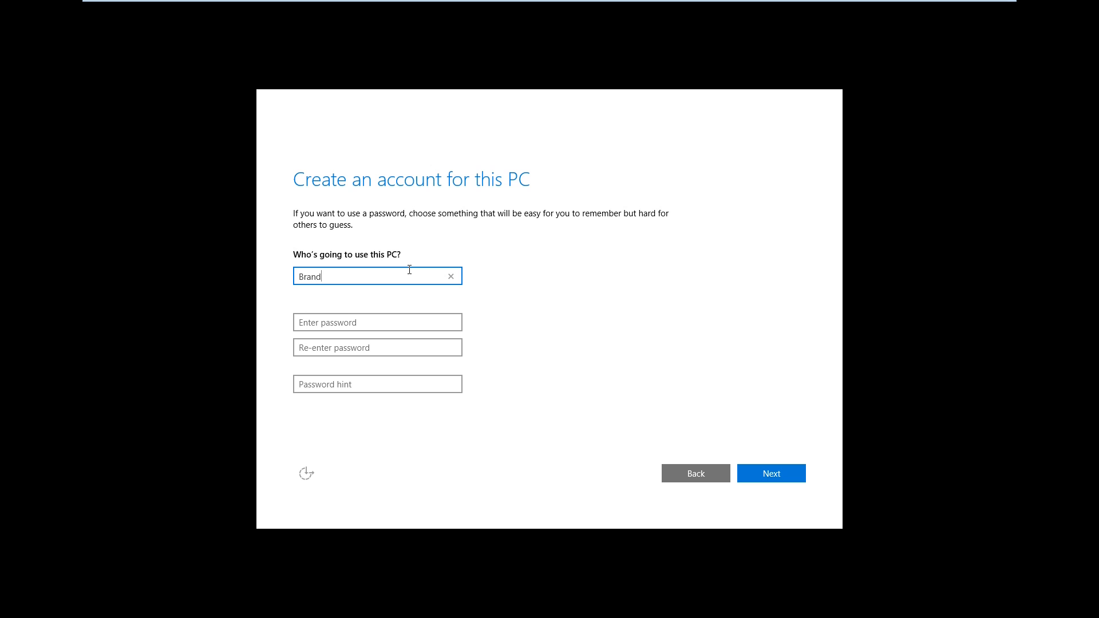
pyautogui.click(770, 473)
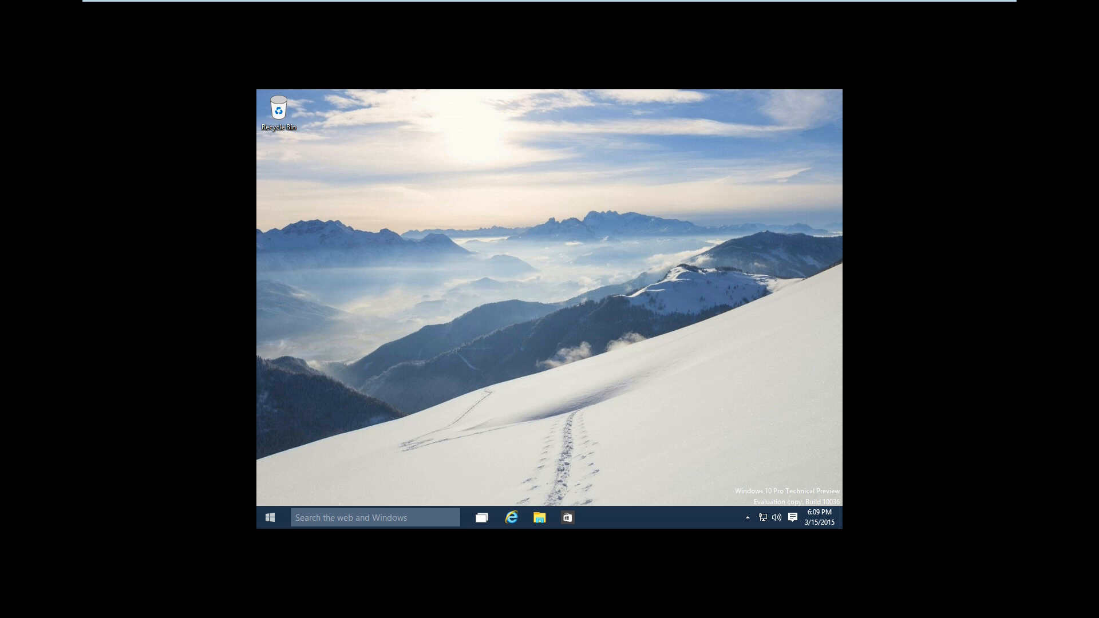
pyautogui.moveTo(511, 386)
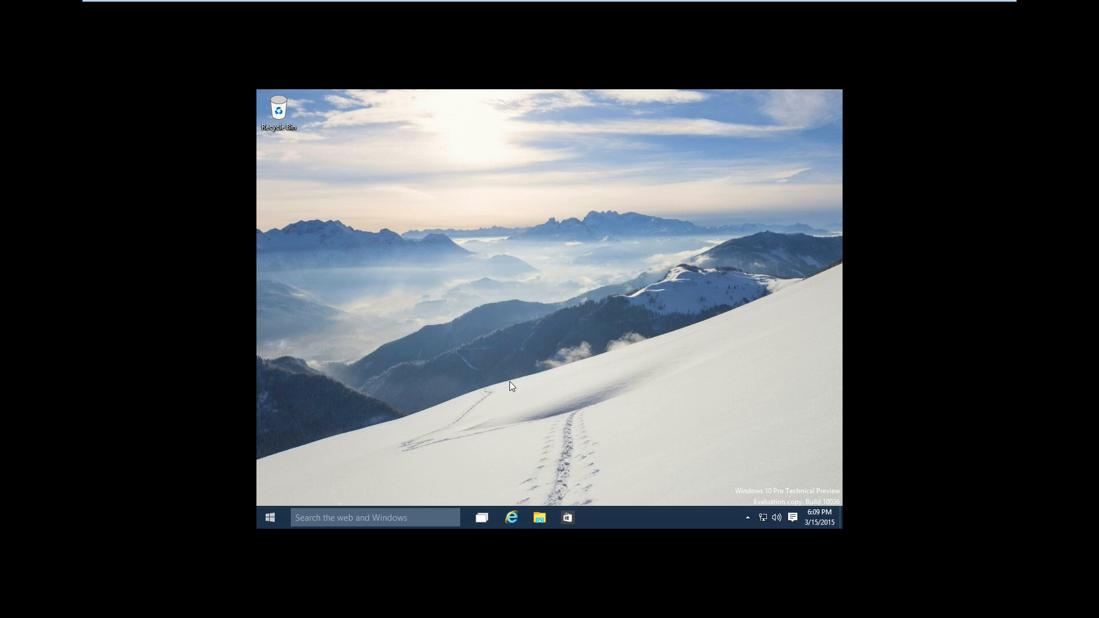
pyautogui.moveTo(673, 474)
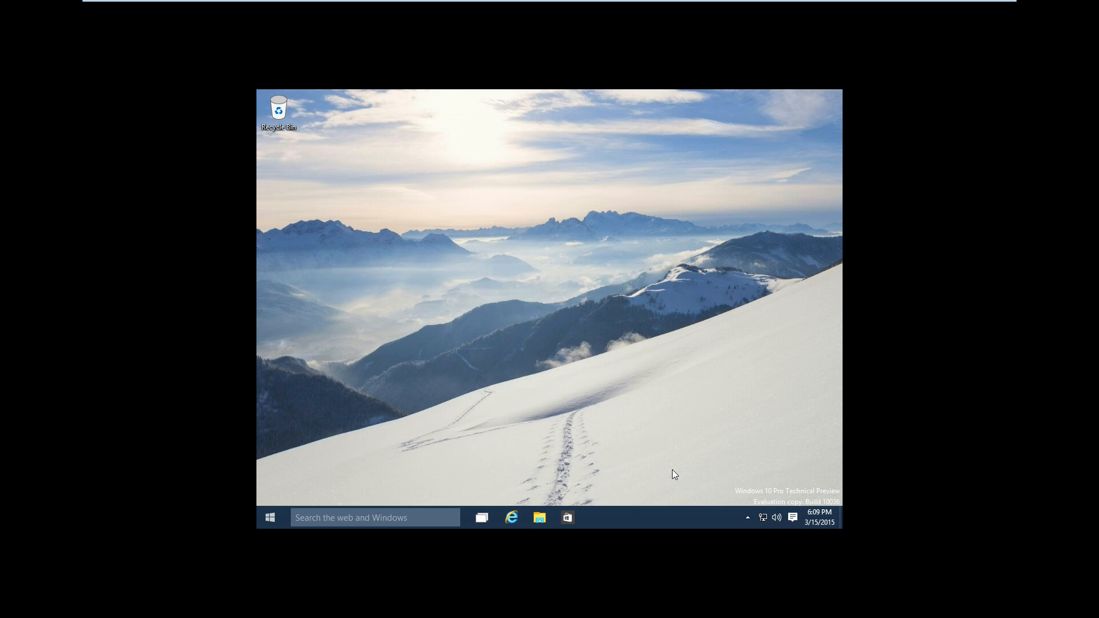